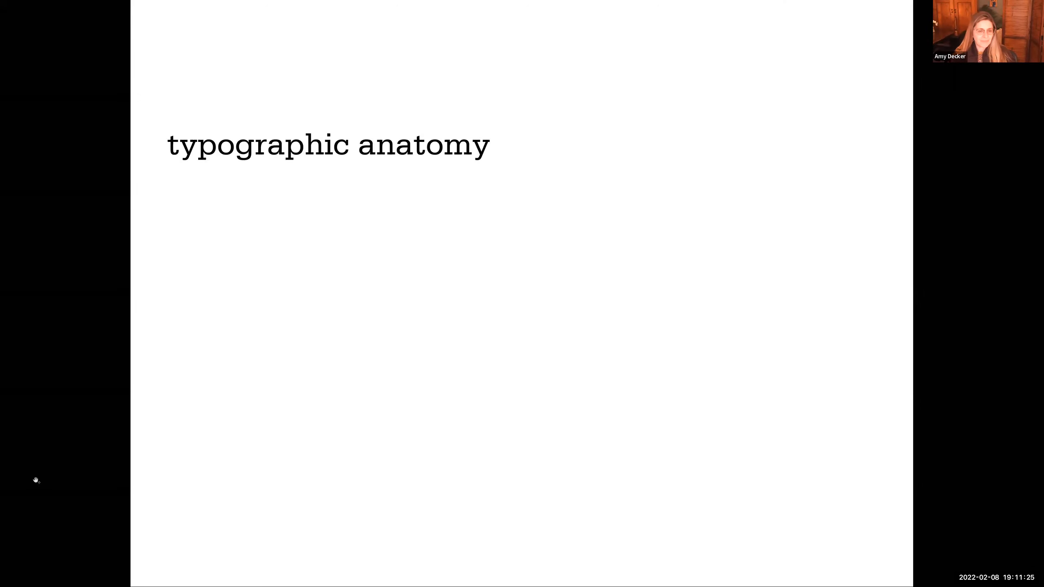
pyautogui.moveTo(23, 478)
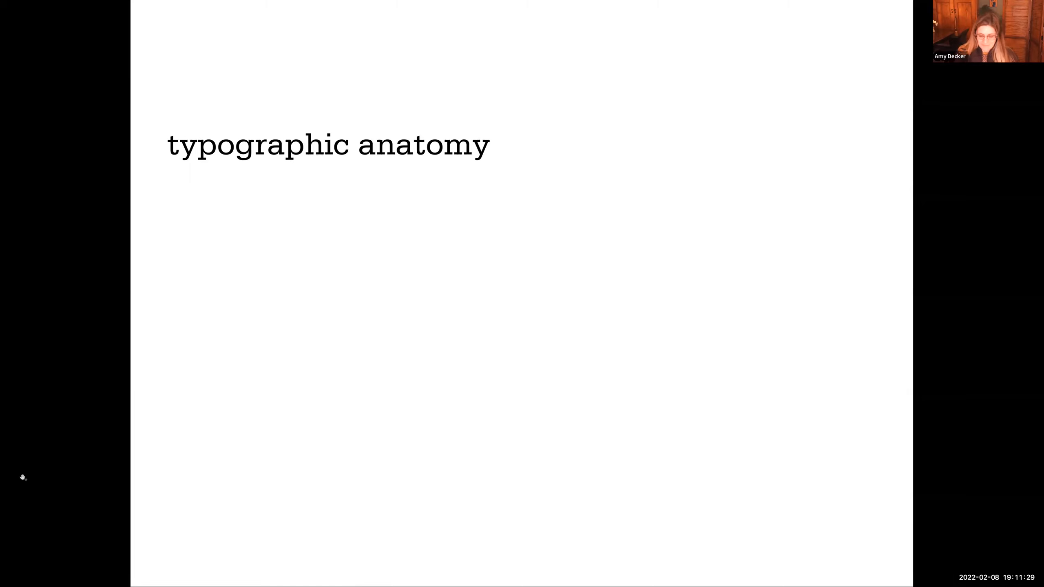
pyautogui.moveTo(580, 465)
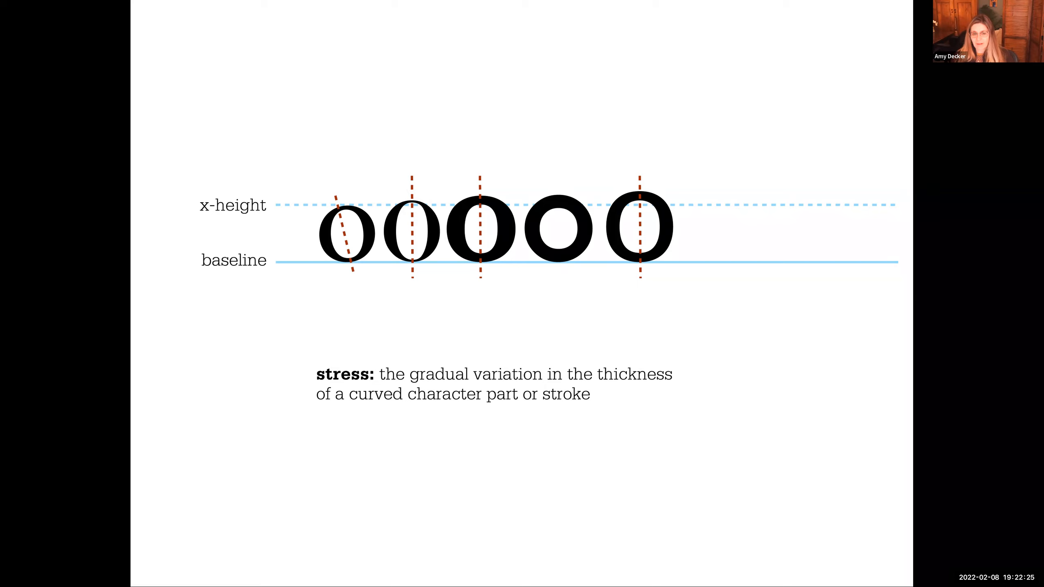
pyautogui.press('Right')
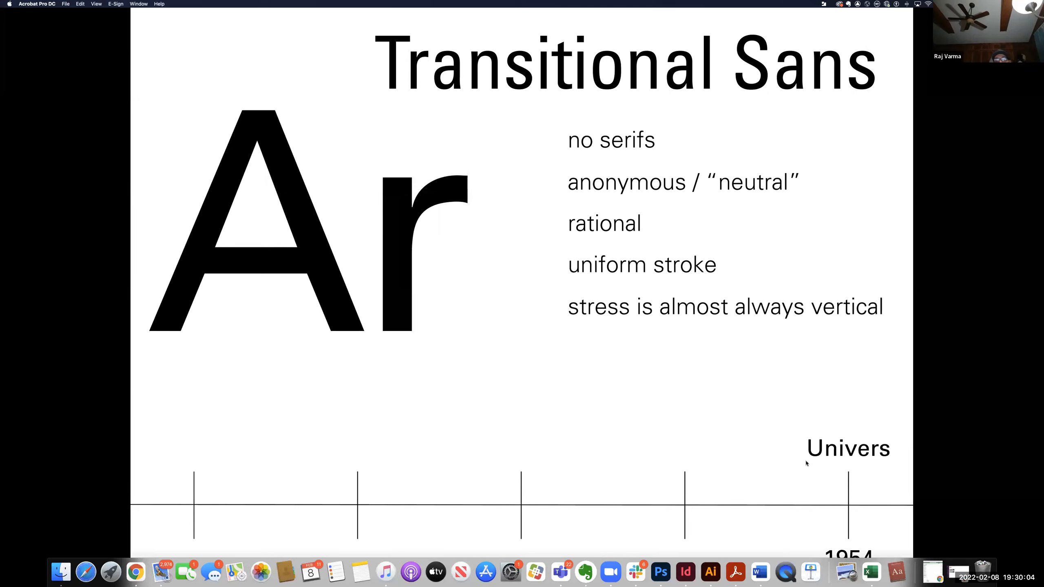
pyautogui.moveTo(783, 468)
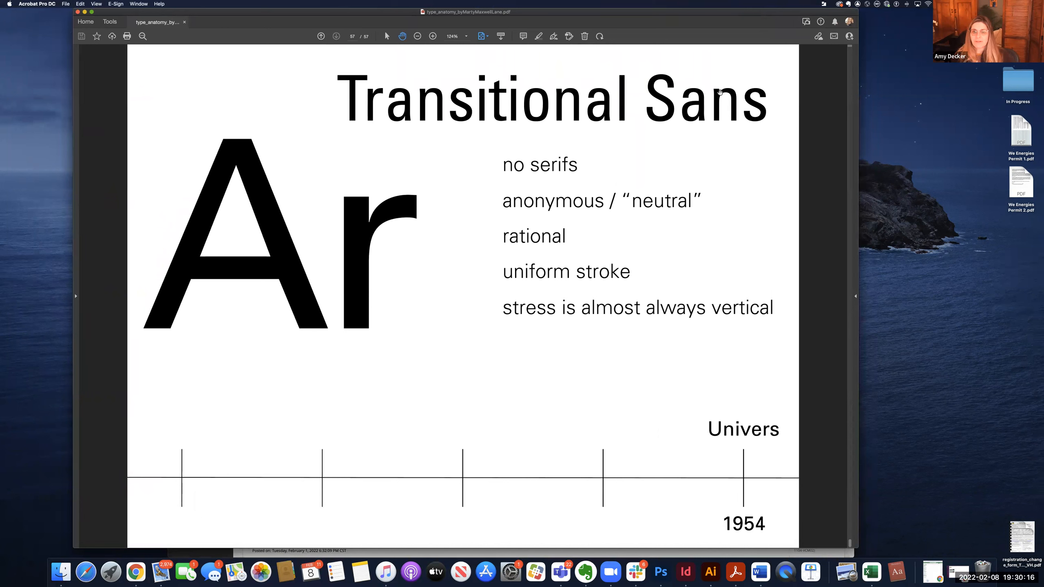
pyautogui.moveTo(565, 392)
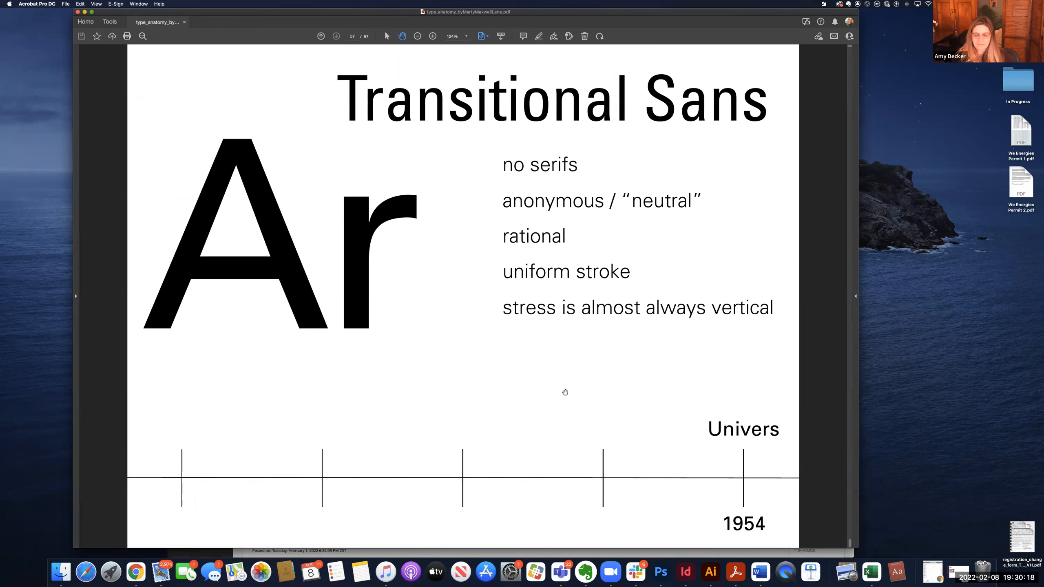
pyautogui.moveTo(203, 570)
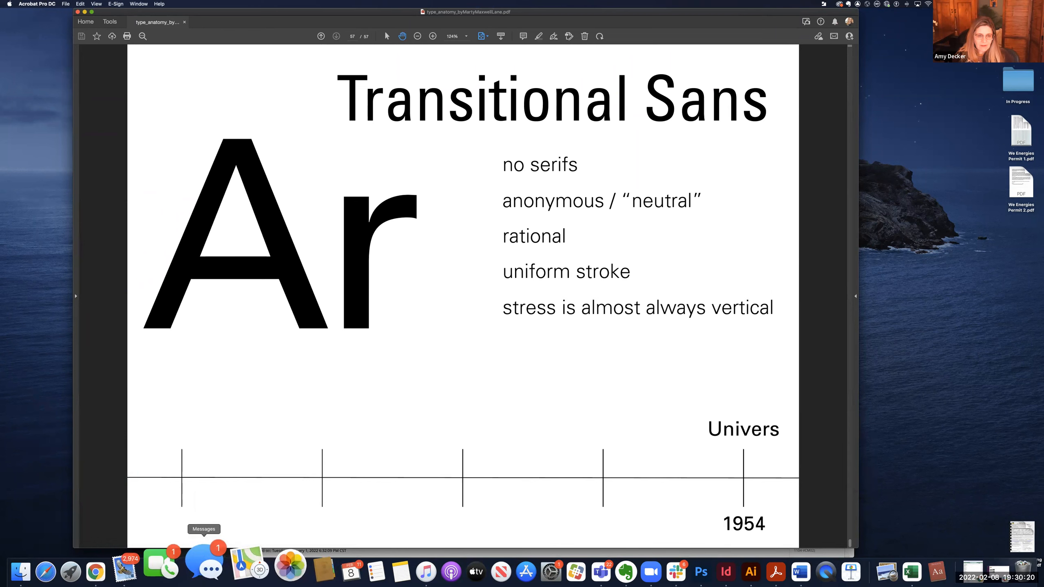